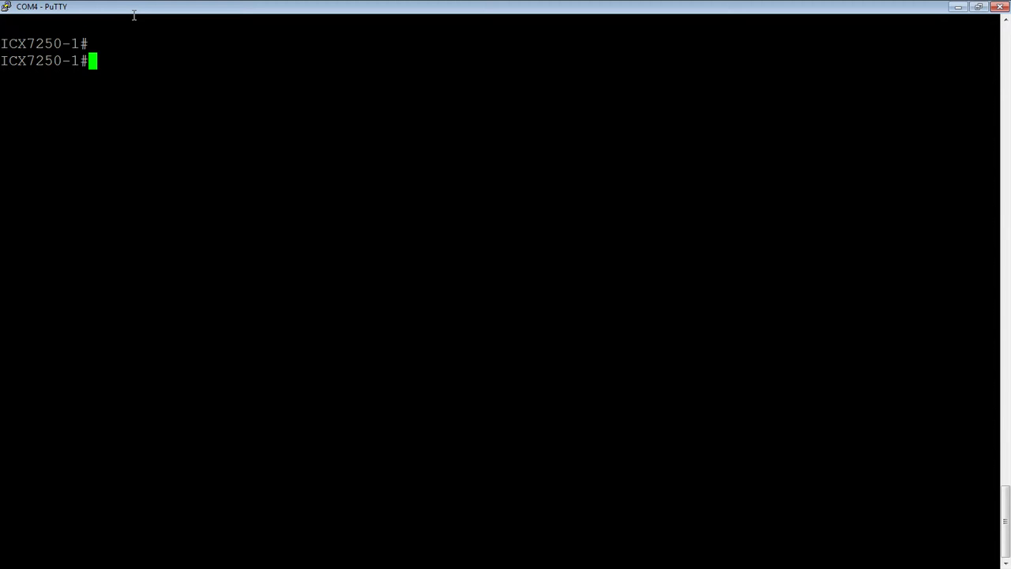
# Run 'show ver' and page through the firmware 08.0.40a report for all three units.
pyautogui.write('show ver')
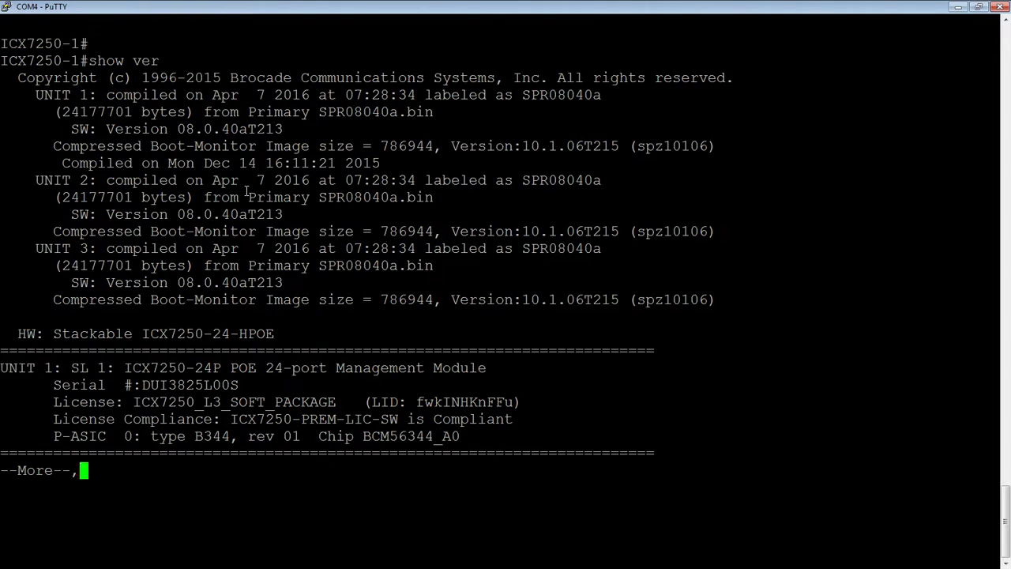
pyautogui.press('space')
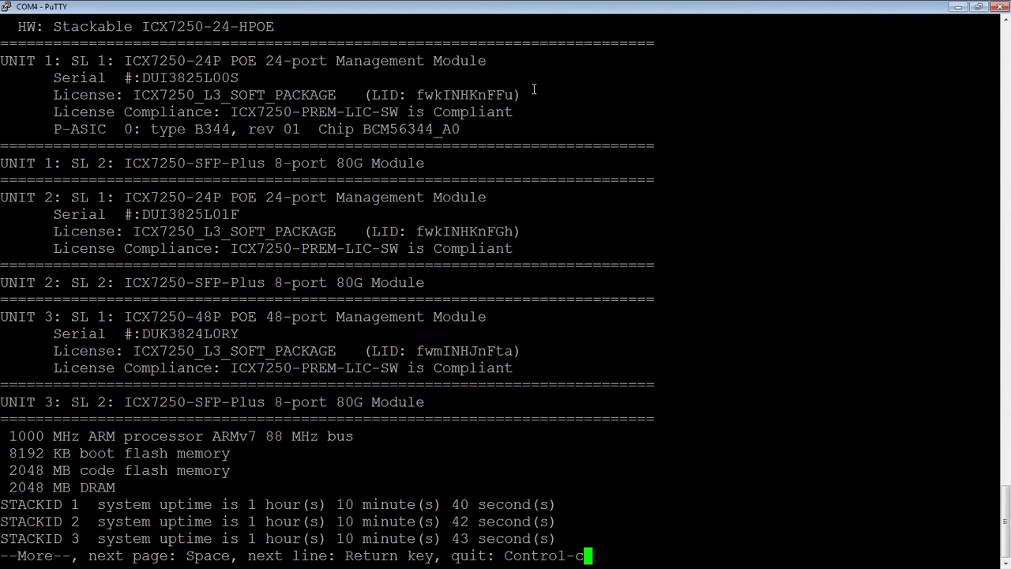
pyautogui.moveTo(509, 365)
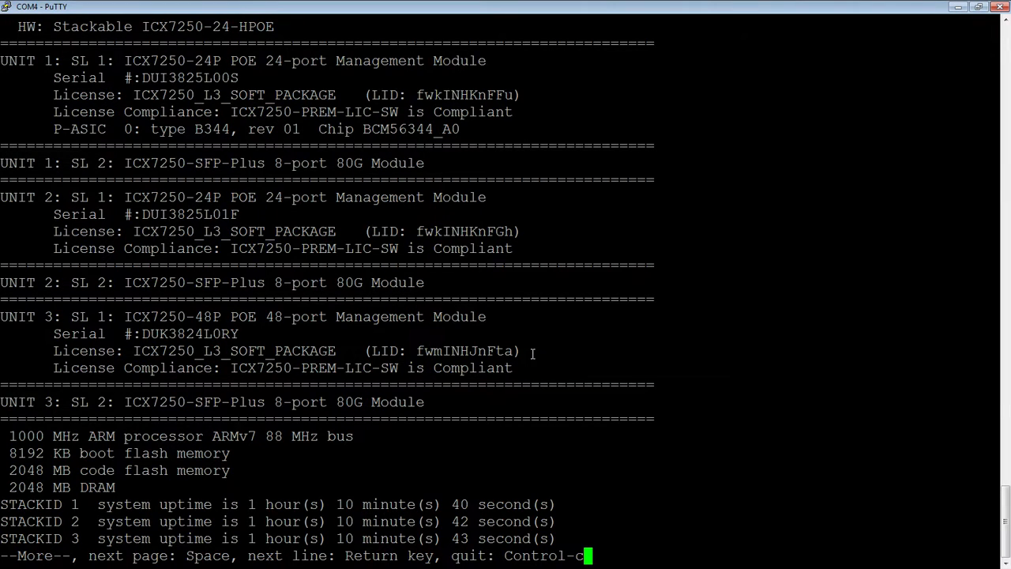
pyautogui.moveTo(501, 316)
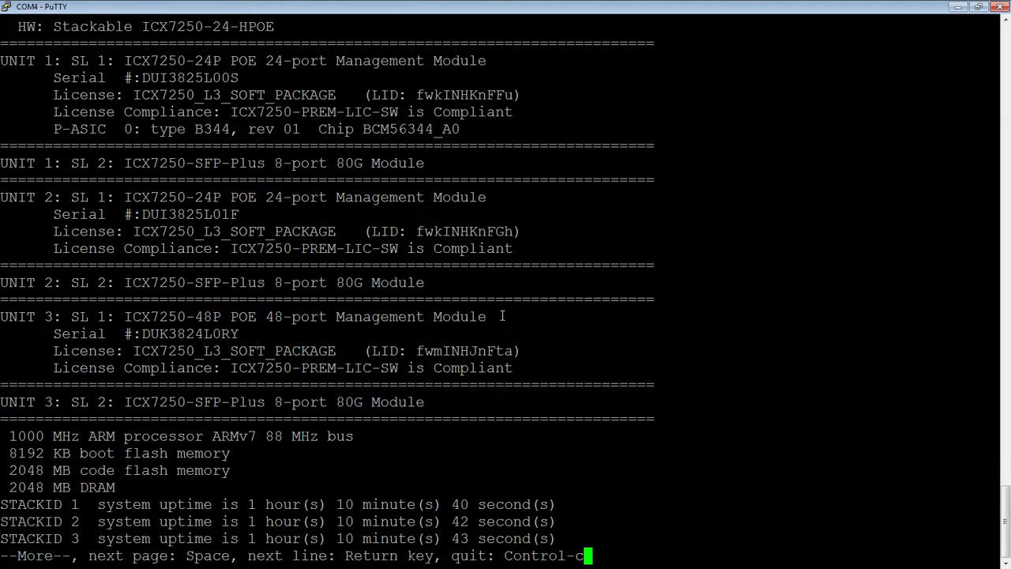
pyautogui.moveTo(565, 310)
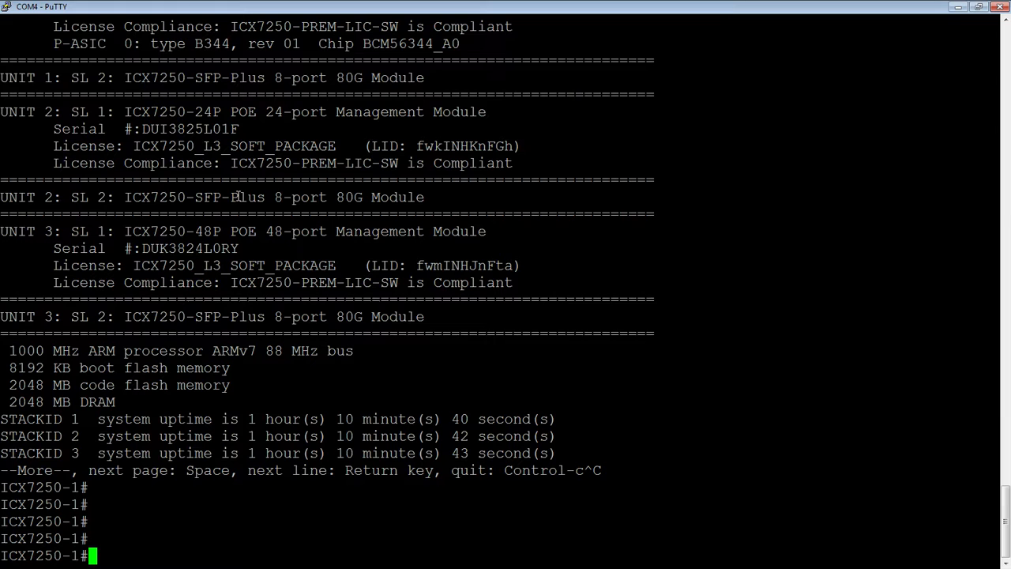
# Run 'show lic' to list each unit's trial ICX7250-10G-LIC-POD license with capacity 2.
pyautogui.write('show lic')
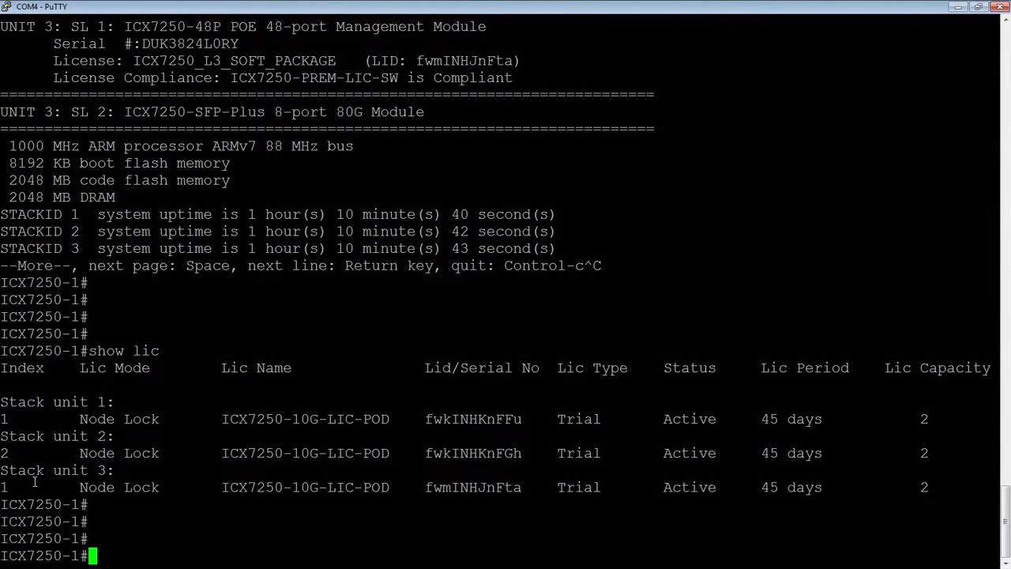
pyautogui.moveTo(71, 445)
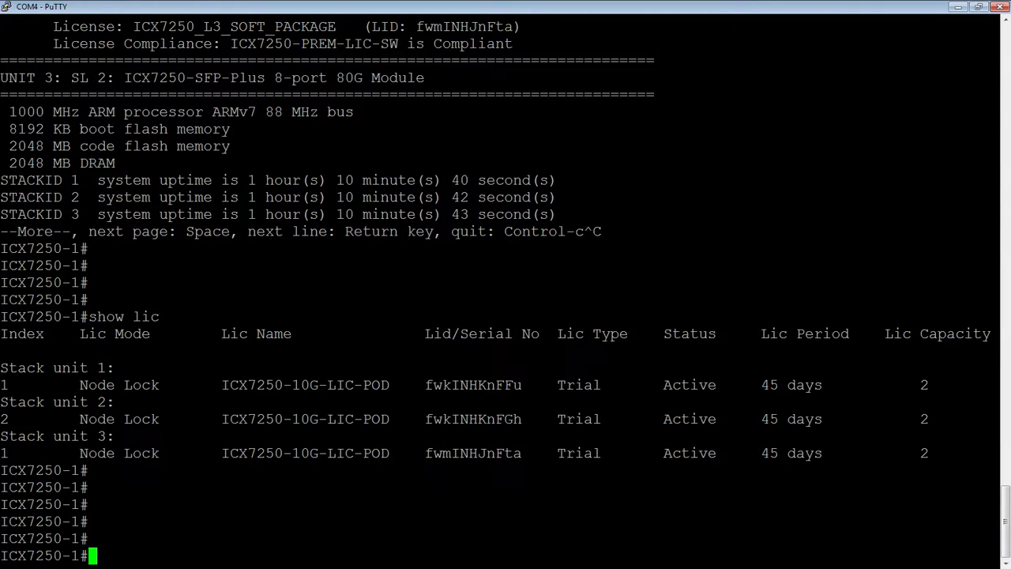
pyautogui.write('co')
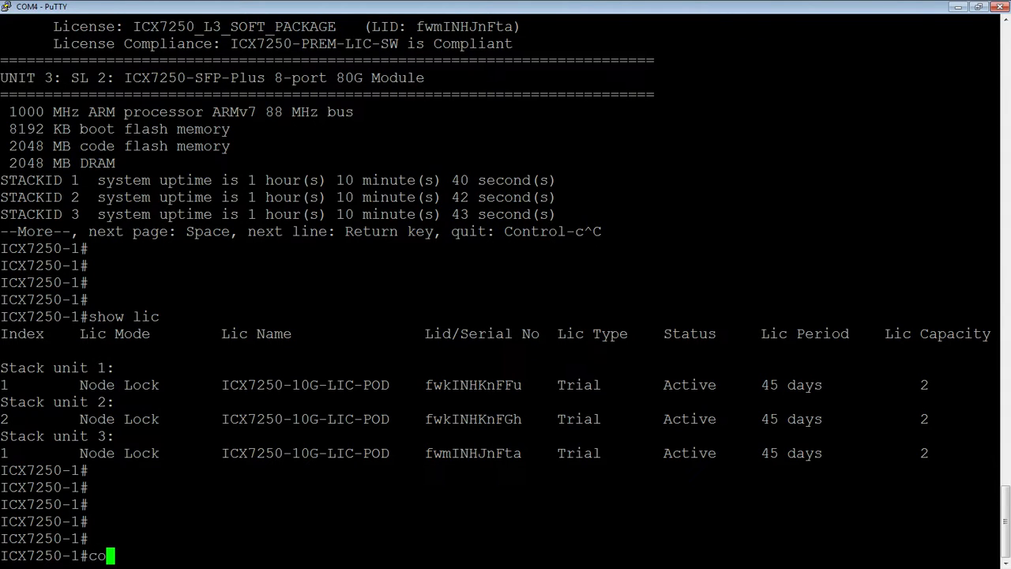
pyautogui.write('py')
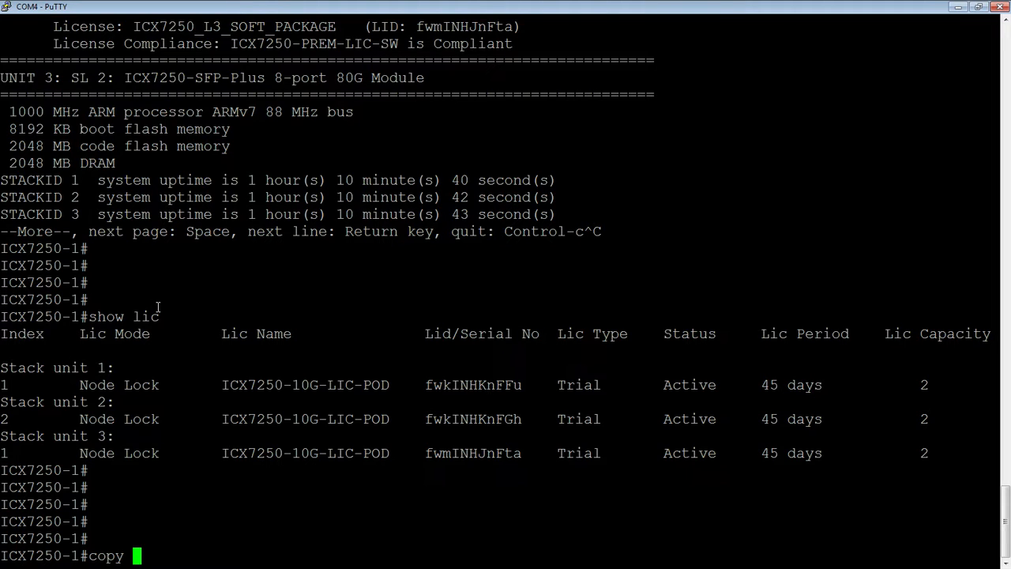
pyautogui.write('tftp')
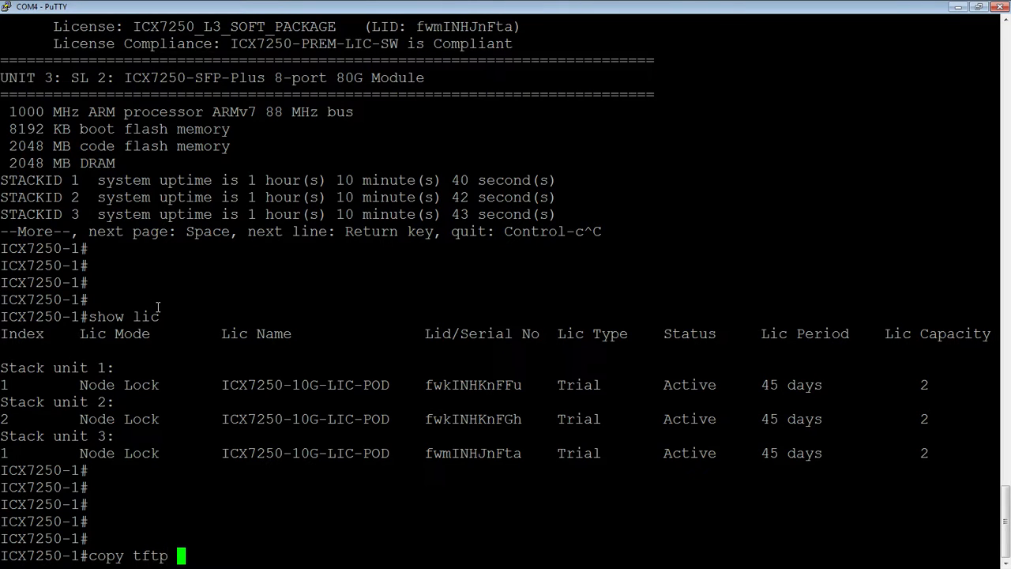
pyautogui.write('license')
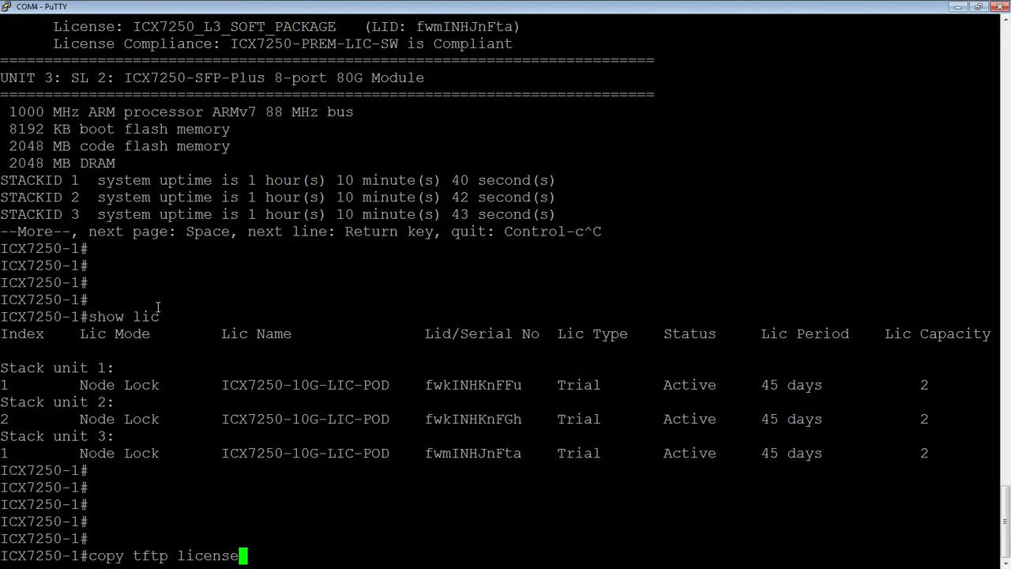
pyautogui.press('BackSpace')
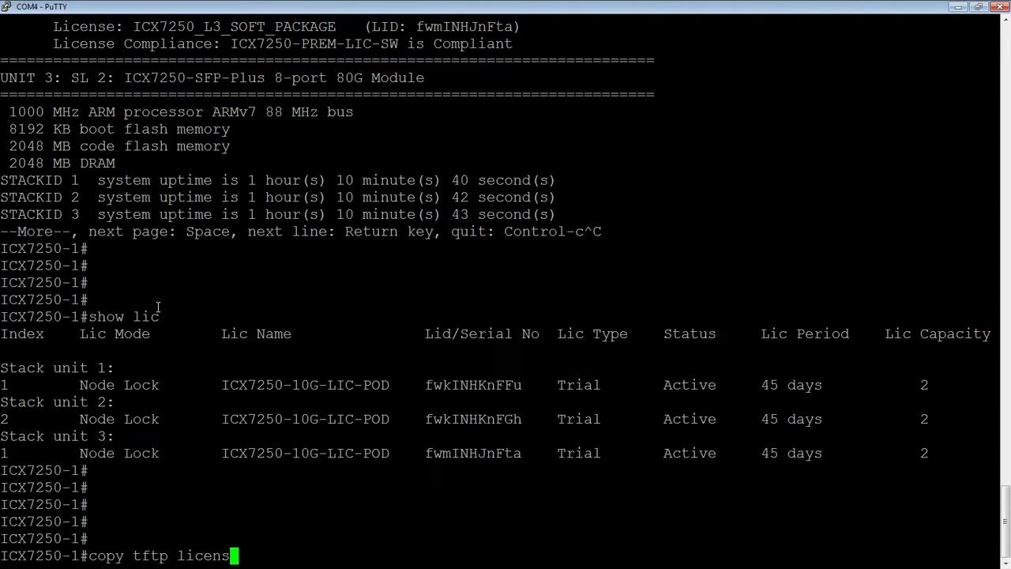
pyautogui.press('BackSpace')
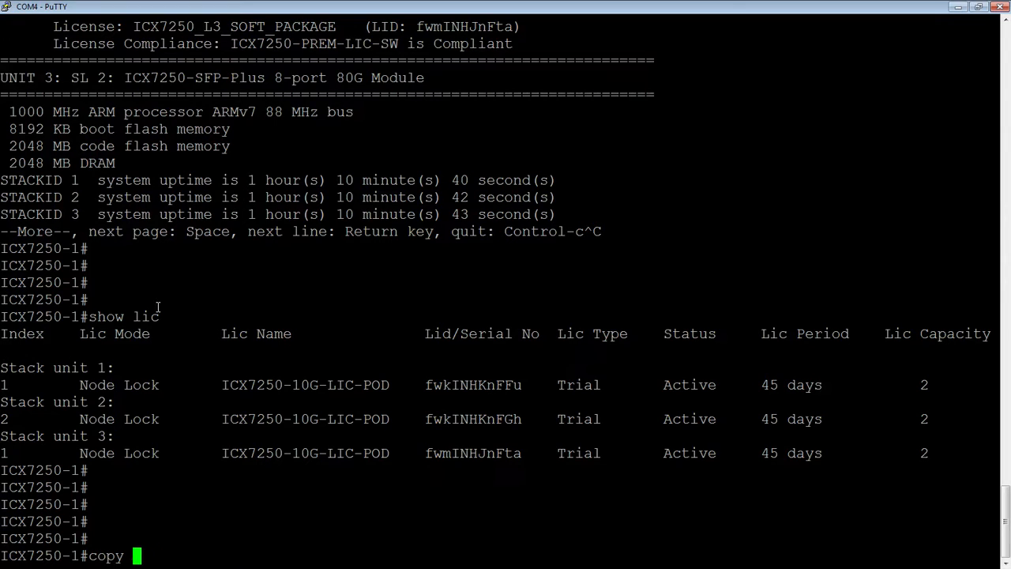
pyautogui.press('BackSpace')
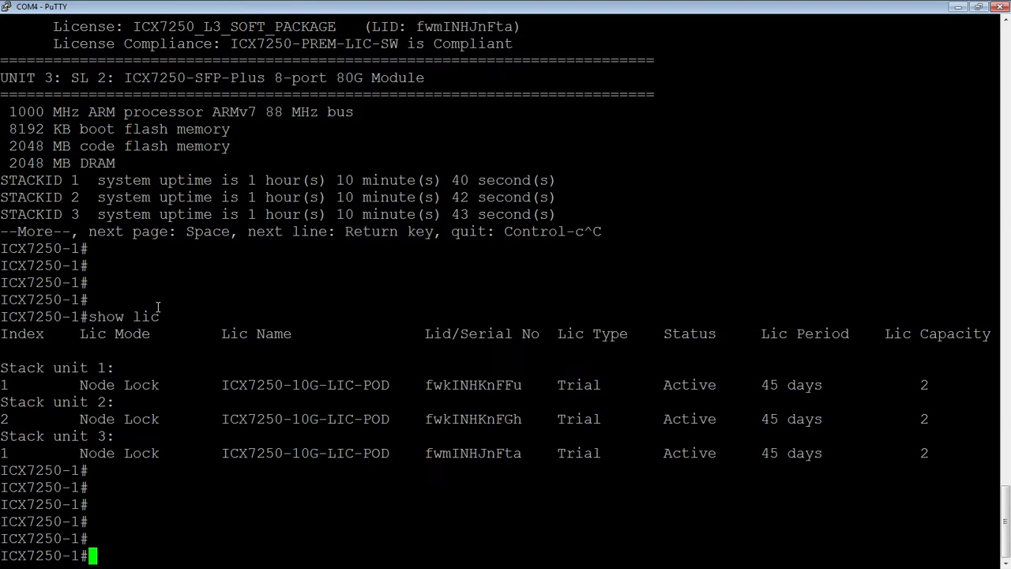
# List disk0 files and select the fwkINHKnFGh and switch1-8x10.xml file names.
pyautogui.write('show file')
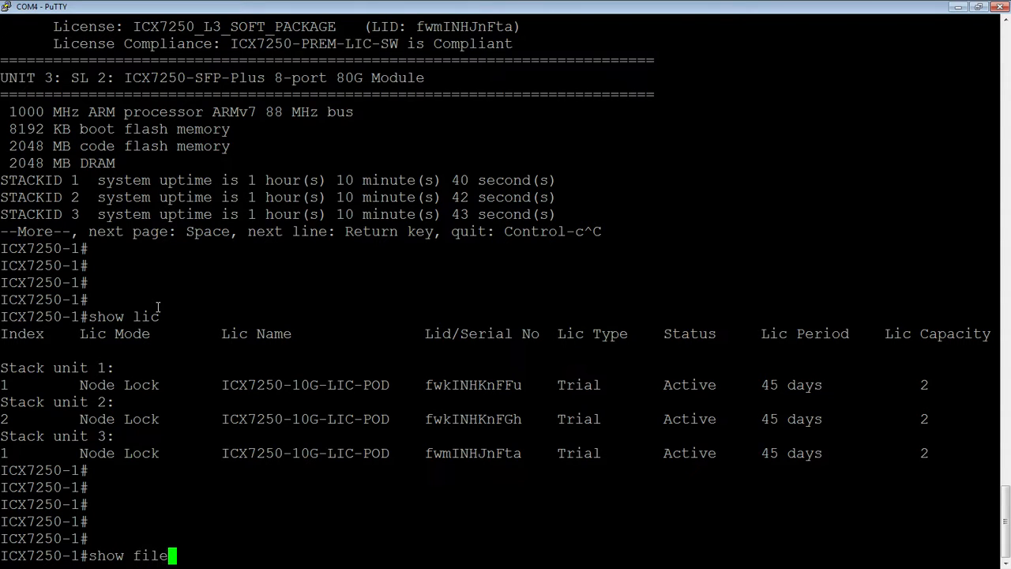
pyautogui.write('s disk0')
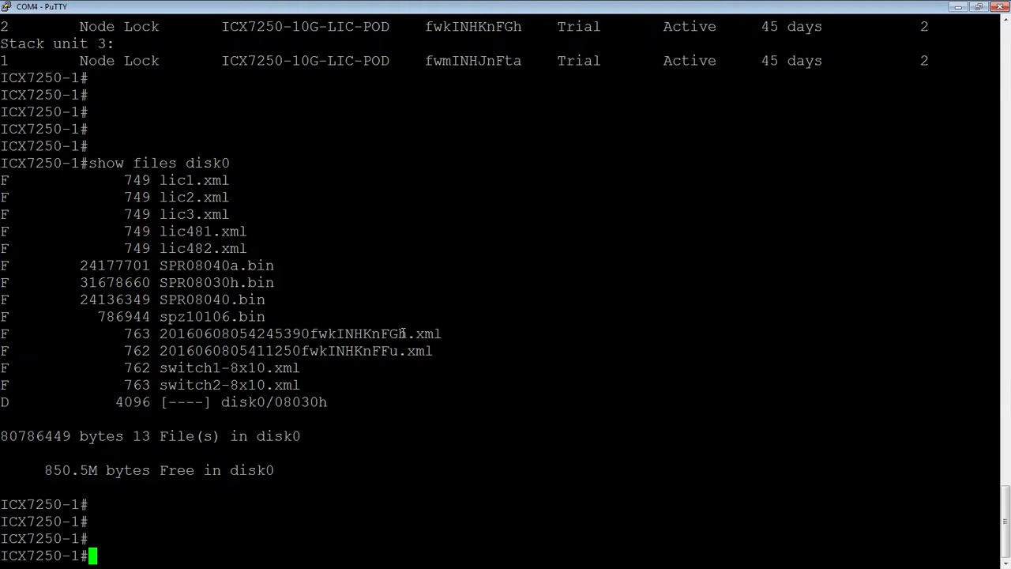
pyautogui.doubleClick(189, 333)
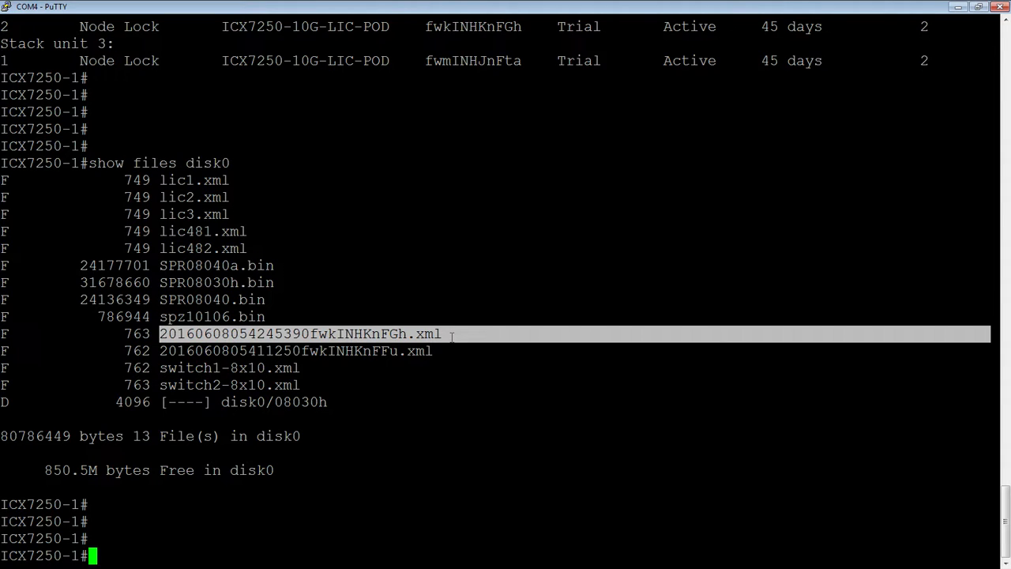
pyautogui.moveTo(349, 330)
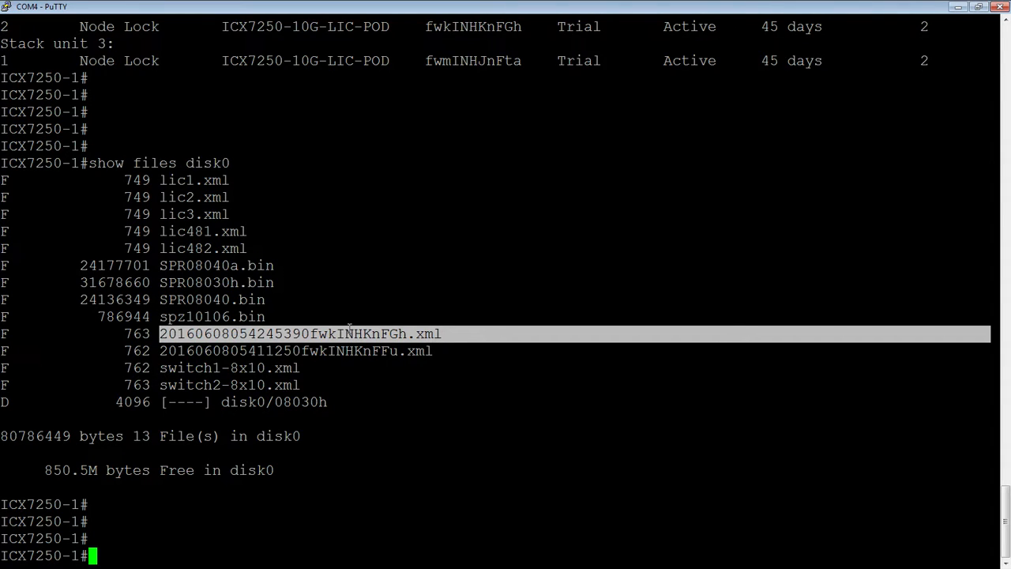
pyautogui.doubleClick(186, 367)
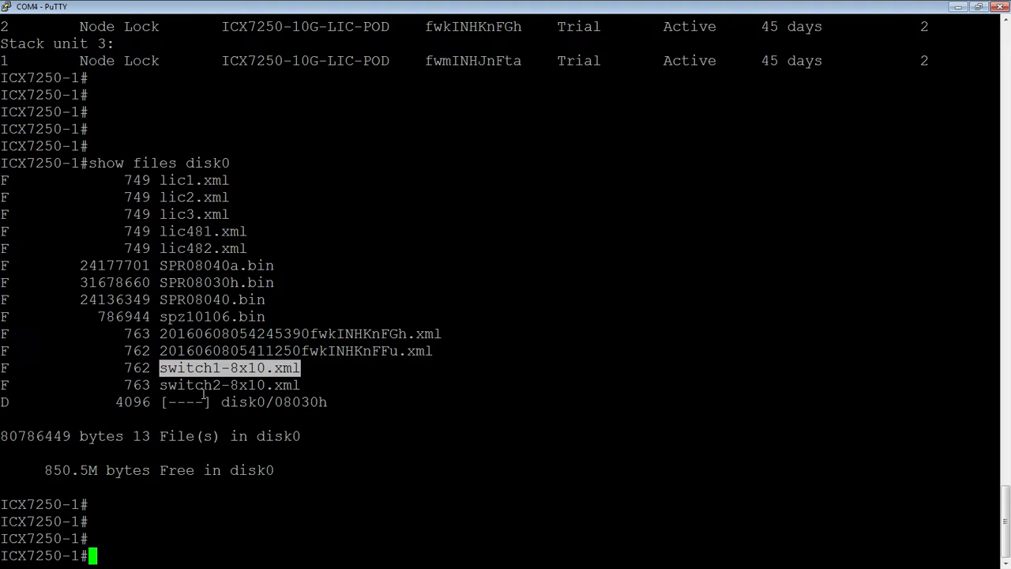
pyautogui.moveTo(203, 387)
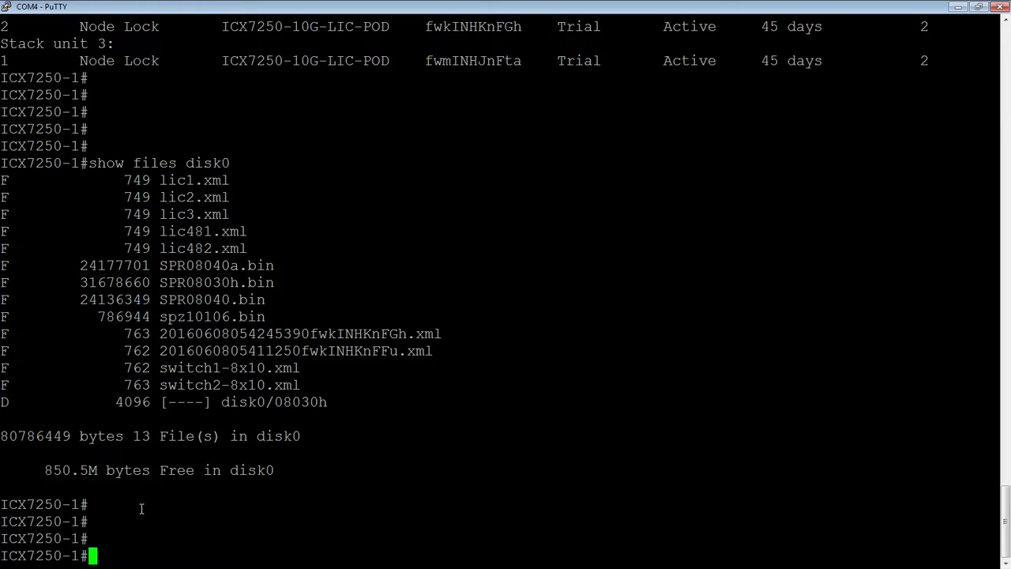
# Copy switch1-8x10.xml from disk0 to unit 1 and switch2-8x10.xml to unit 2.
pyautogui.write('copy')
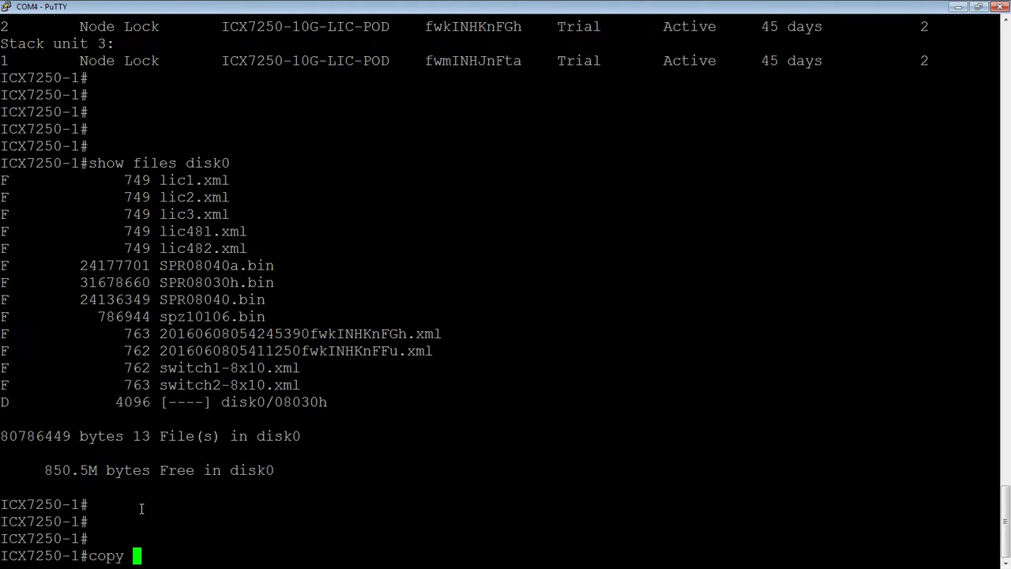
pyautogui.write('dis')
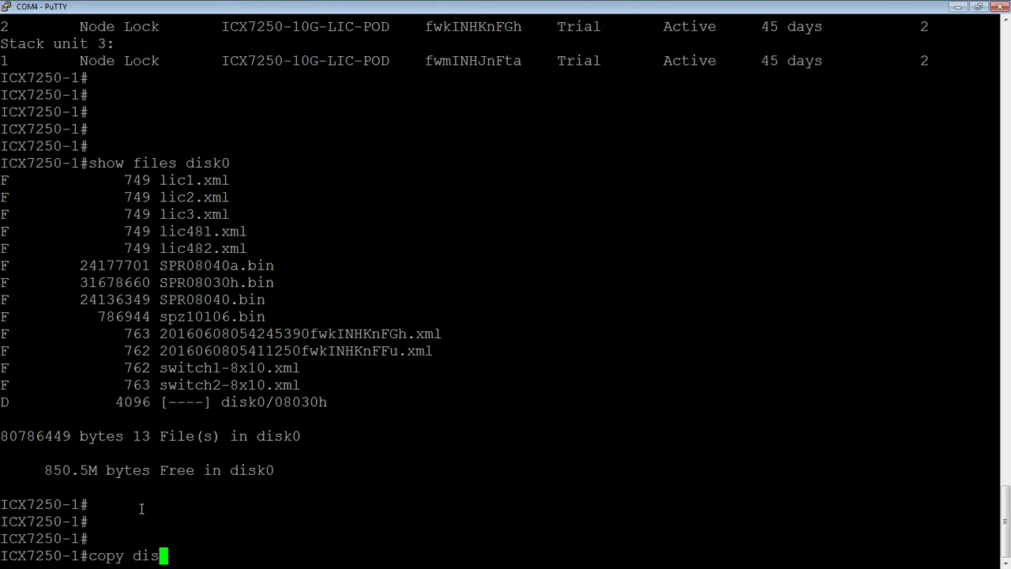
pyautogui.write('k0')
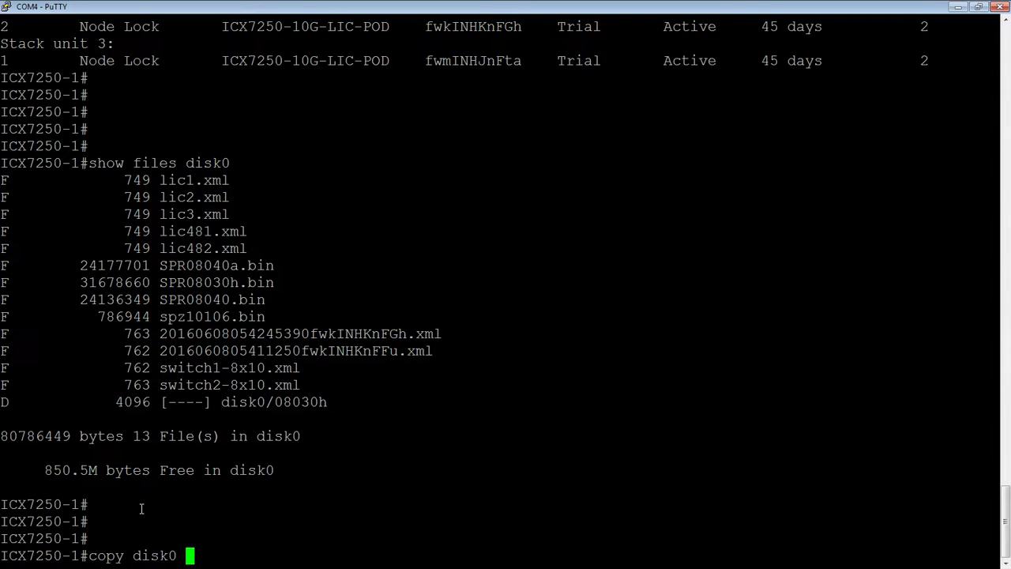
pyautogui.write('license')
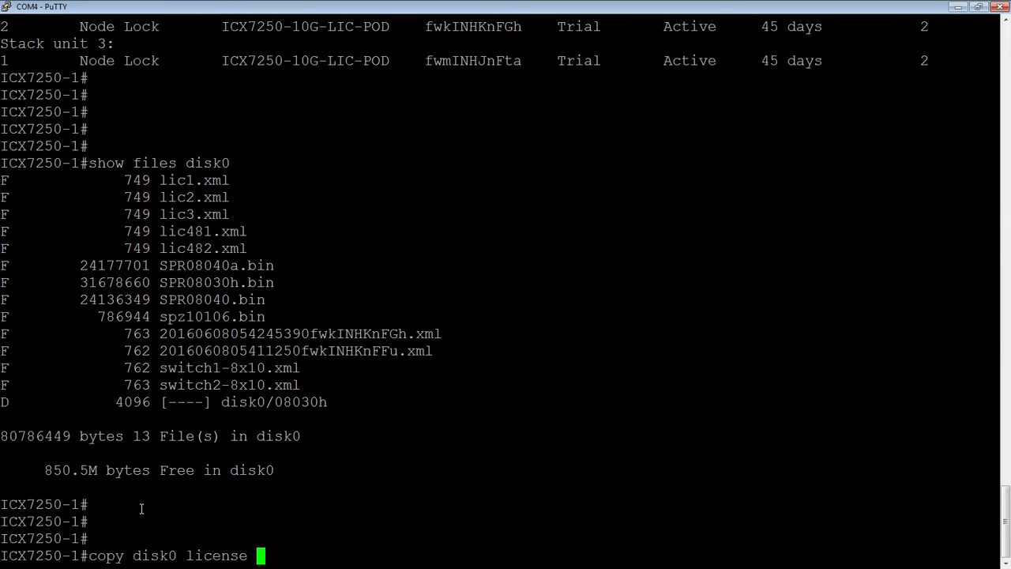
pyautogui.write('swi')
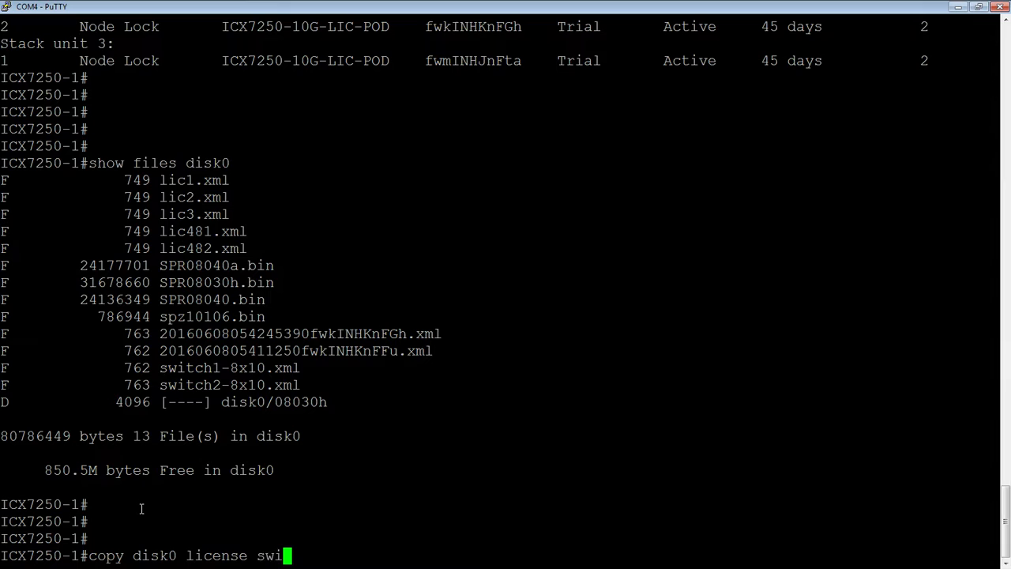
pyautogui.write('tch')
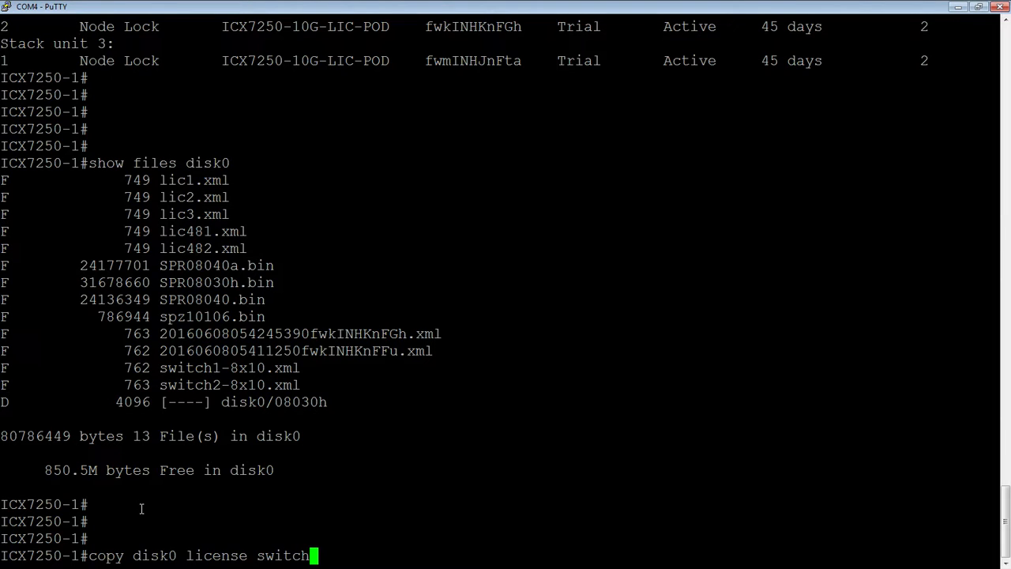
pyautogui.write('1-8')
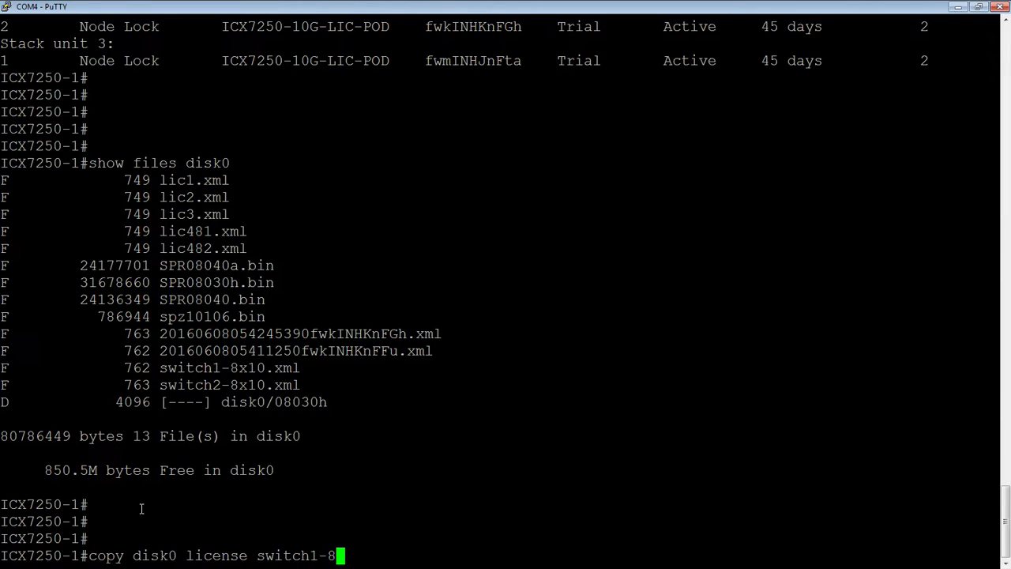
pyautogui.write('1')
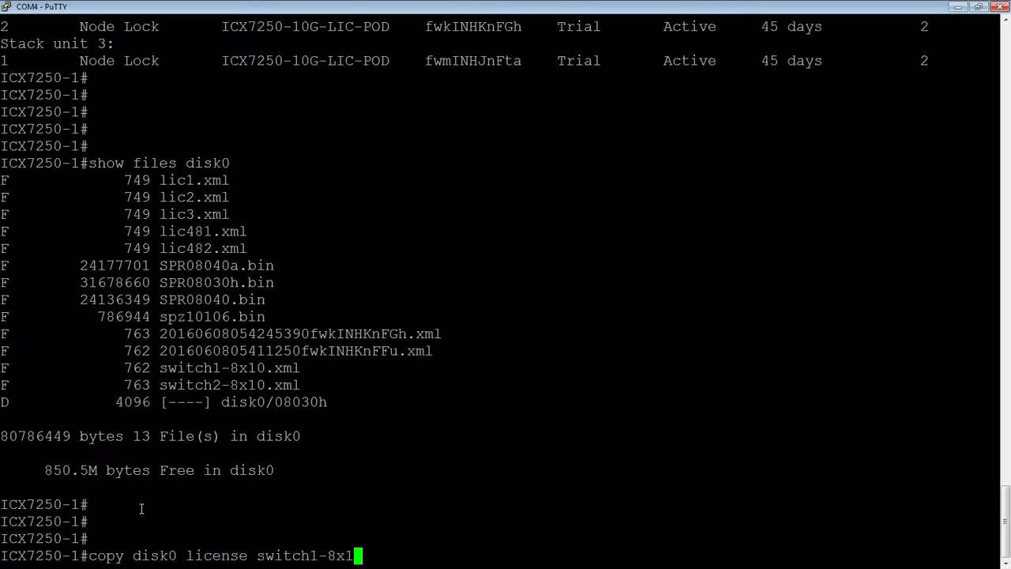
pyautogui.write('.')
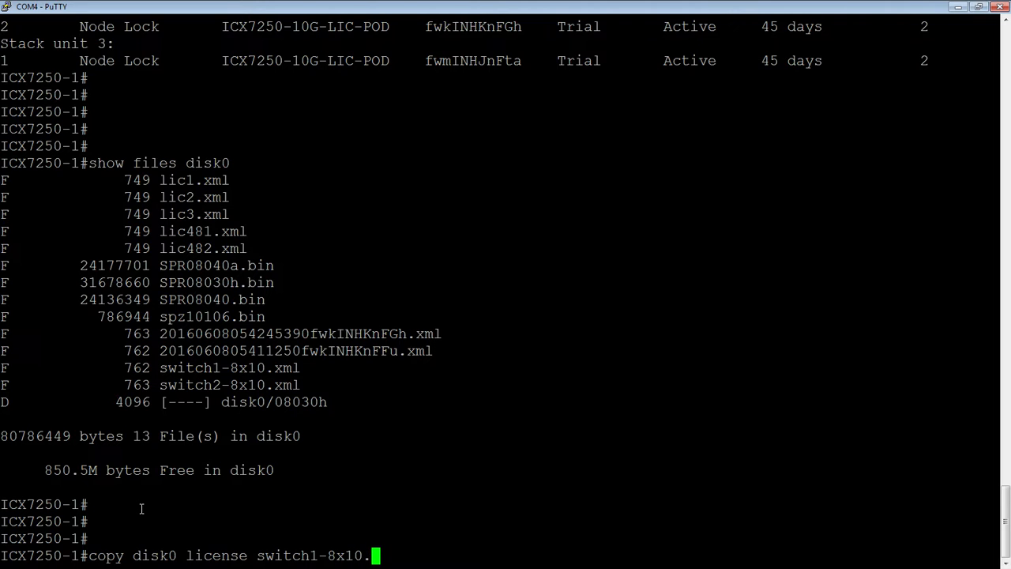
pyautogui.write('xml')
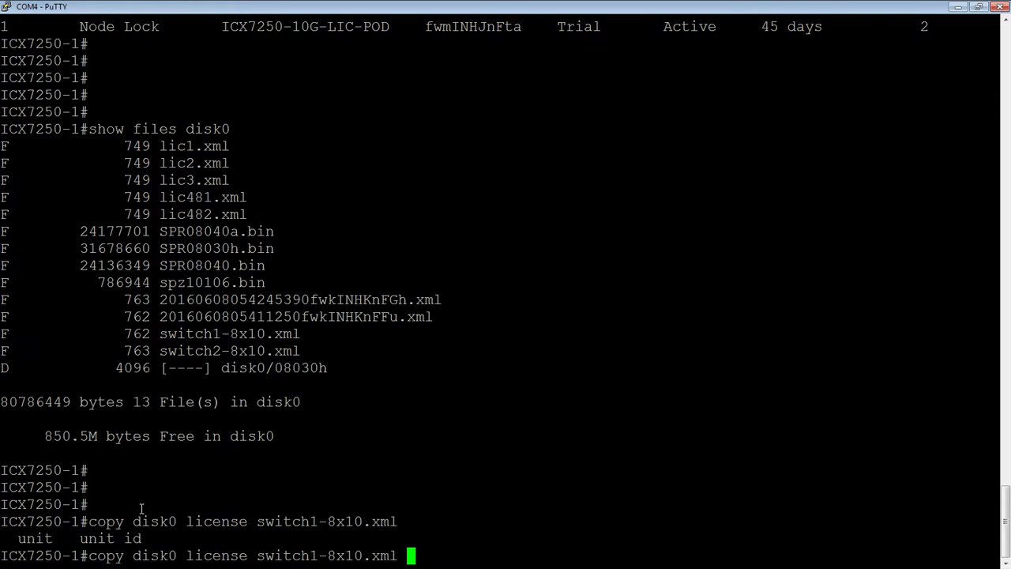
pyautogui.write('unit')
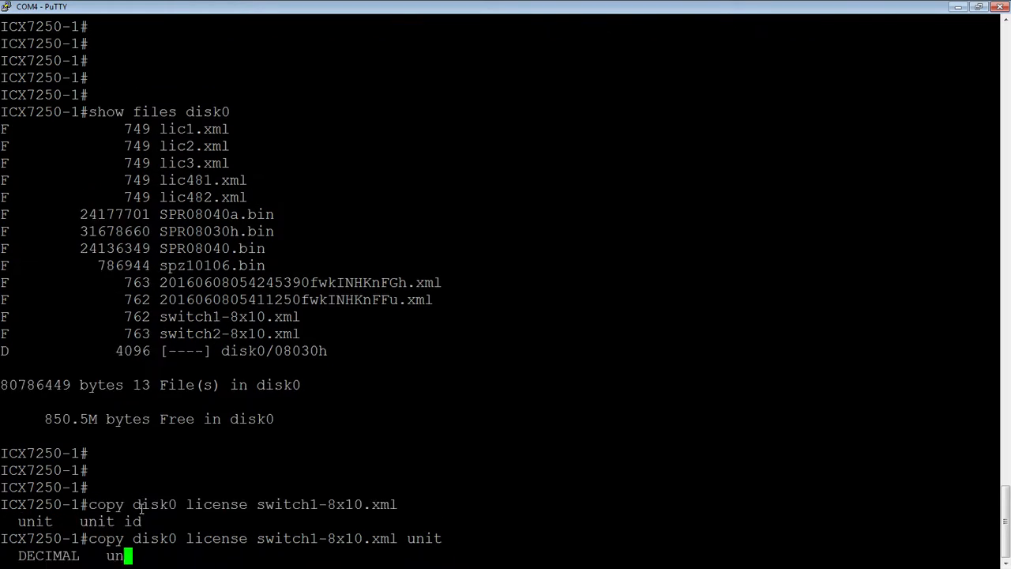
pyautogui.write('1')
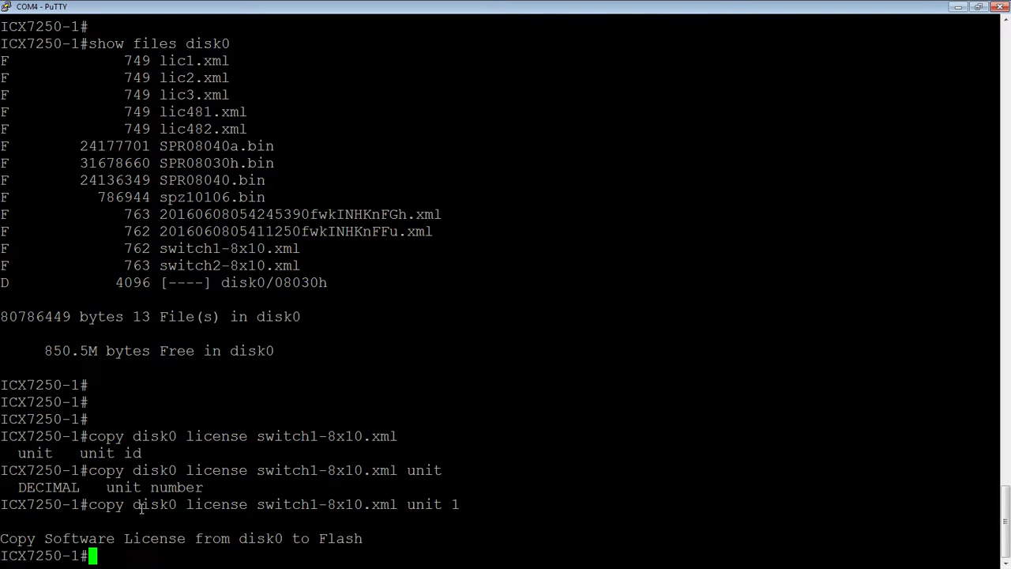
pyautogui.write('copy disk0 license switch1-8x10.xml unit 1')
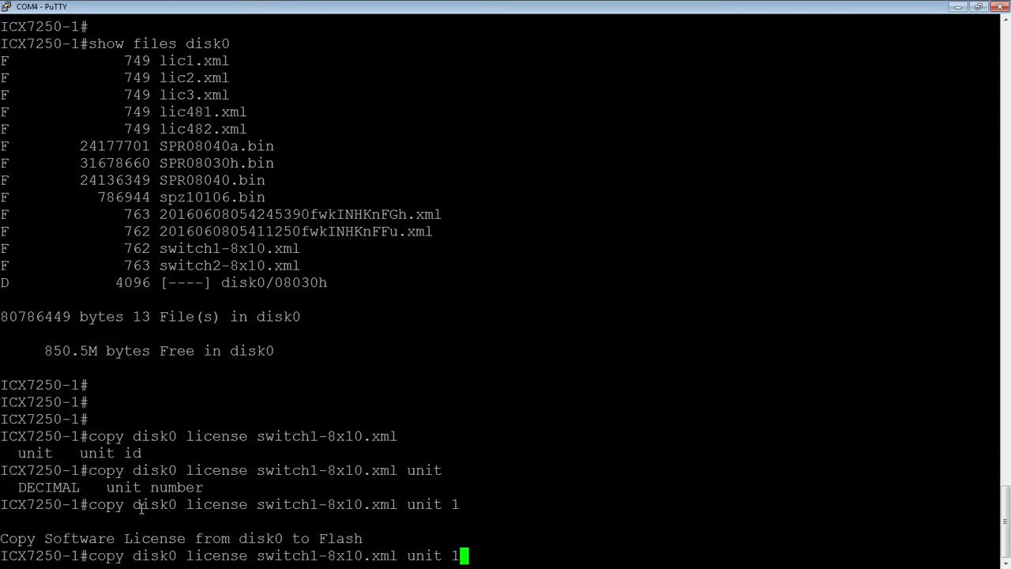
pyautogui.write('2')
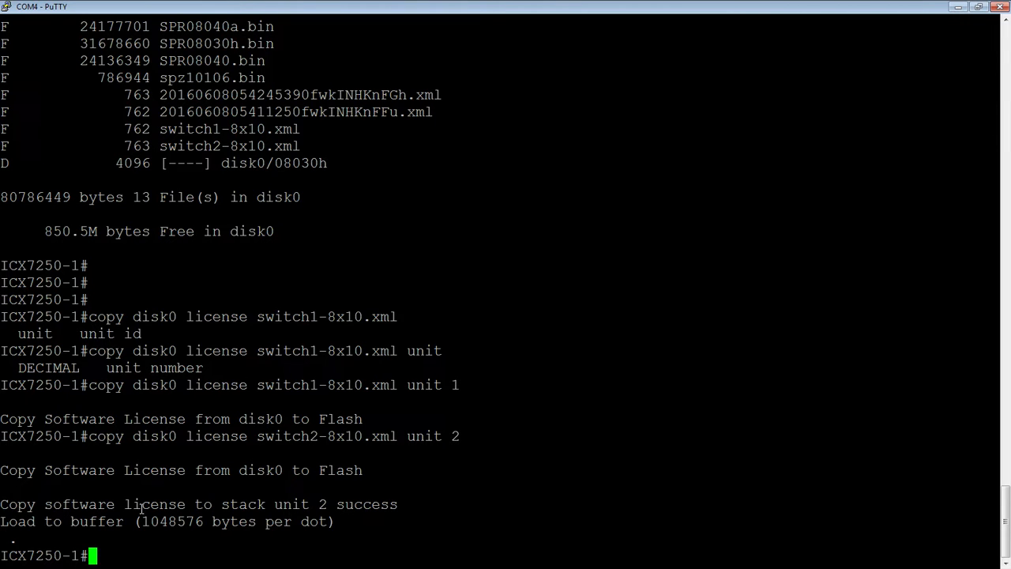
# Run 'show lic' to confirm capacity 8 on units 1 and 2, and 2 on unit 3.
pyautogui.write('show lic')
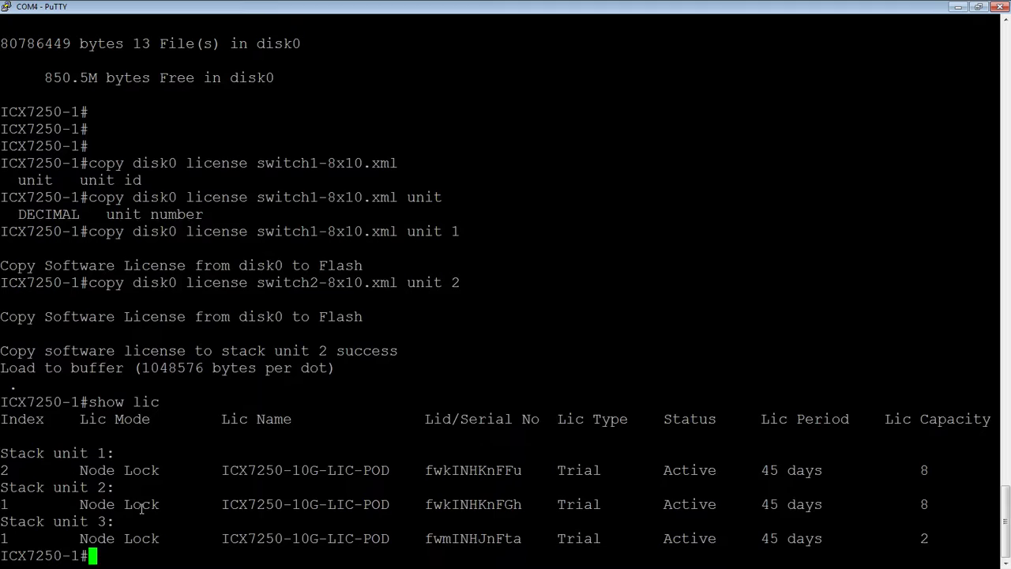
pyautogui.scroll(-3)
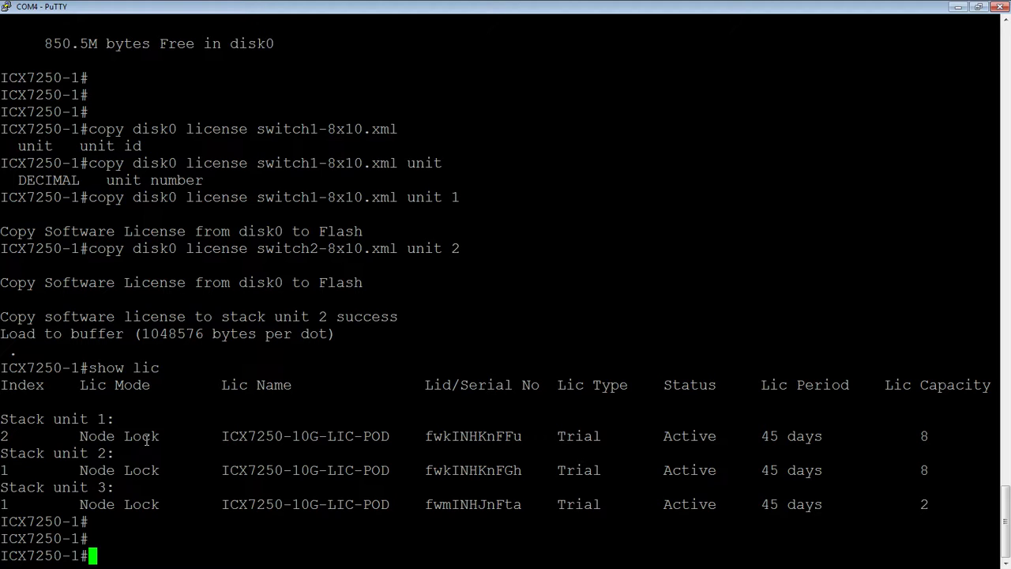
# Begin entering 'lic delete unit 1' at the switch prompt without running it.
pyautogui.write('l')
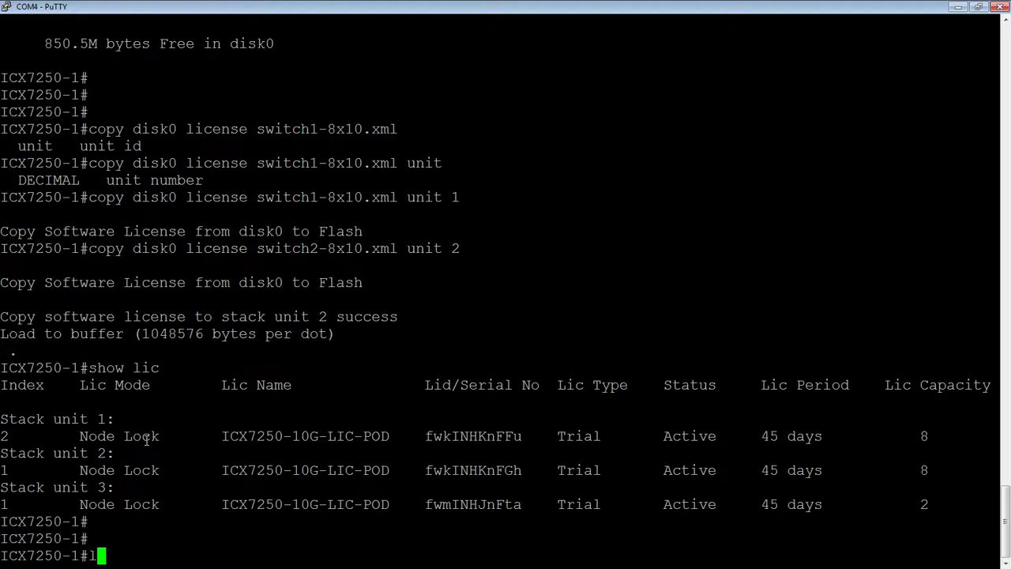
pyautogui.write('ic delete')
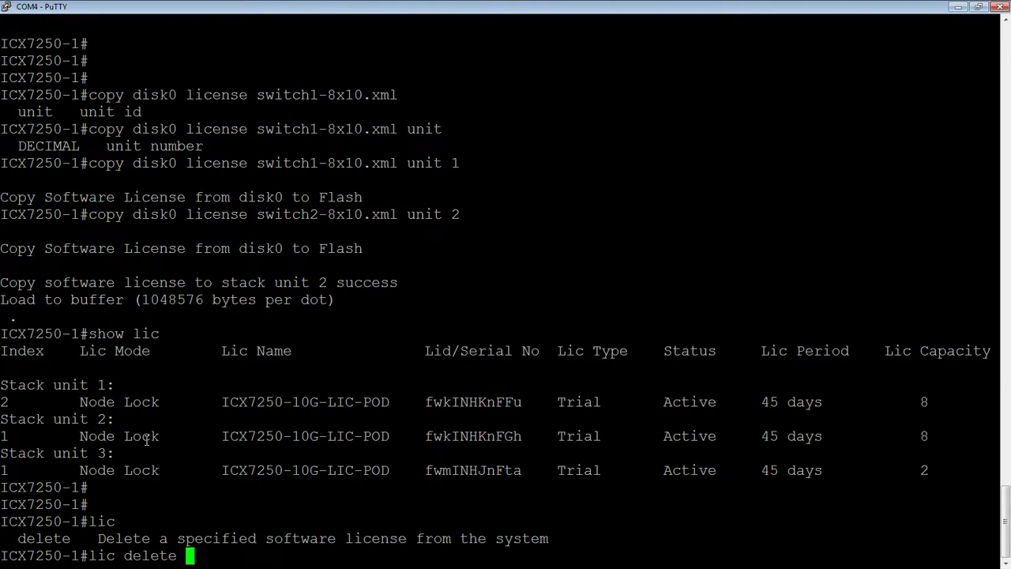
pyautogui.write('u')
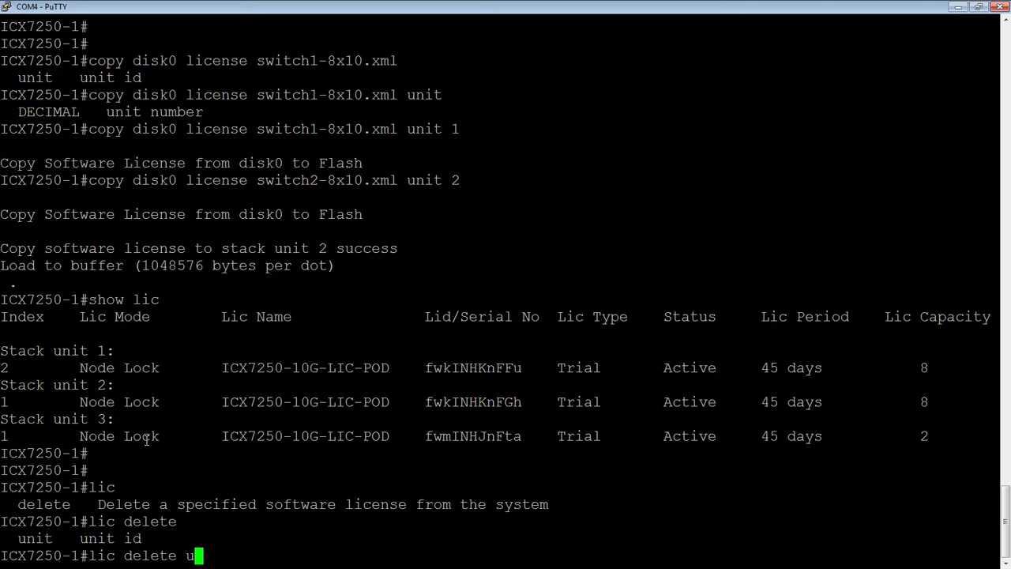
pyautogui.write('nit 1')
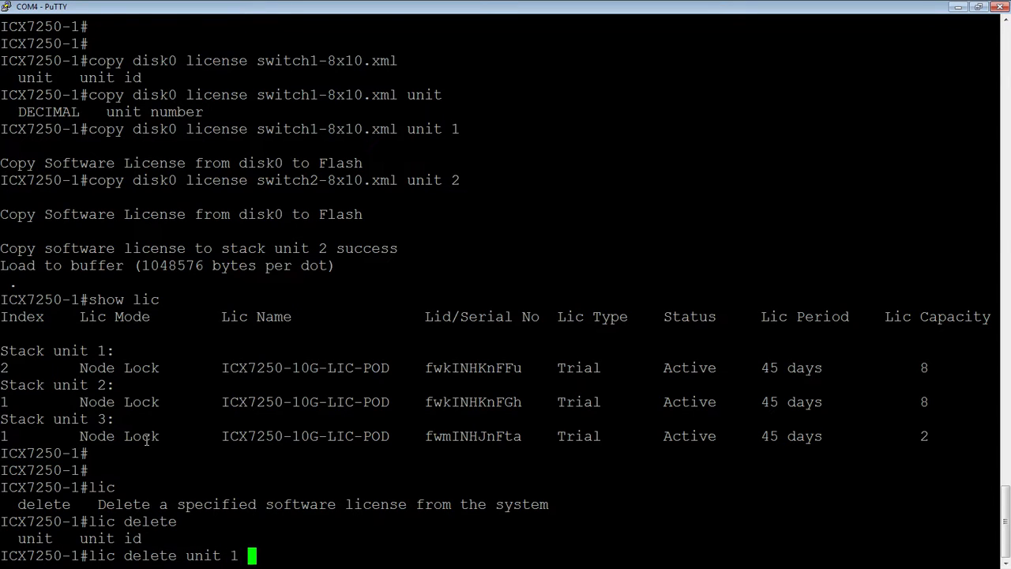